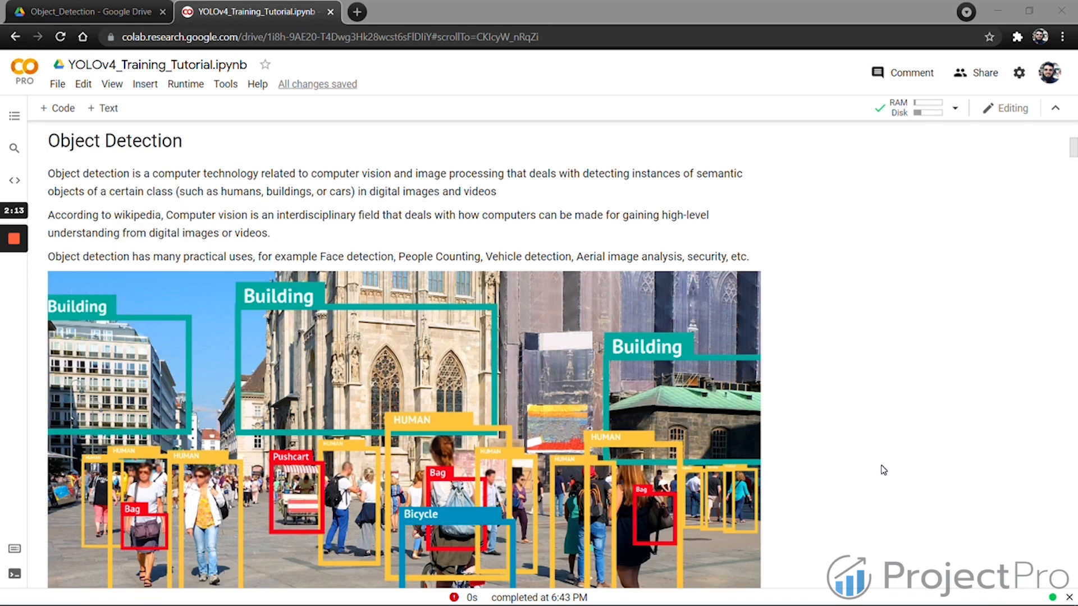
scroll(down, 3)
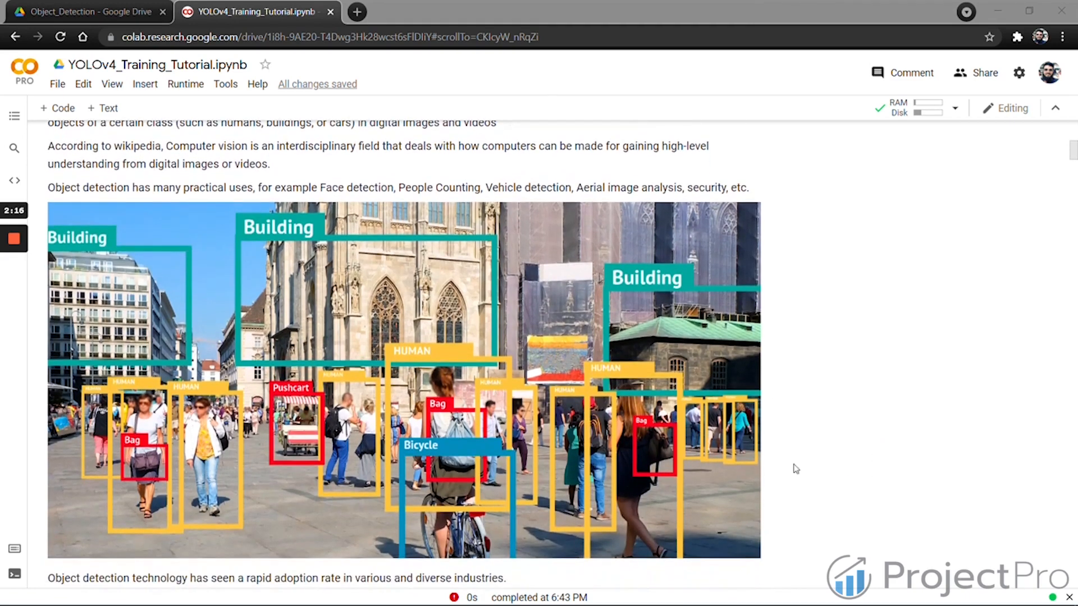
mouse_move(501, 403)
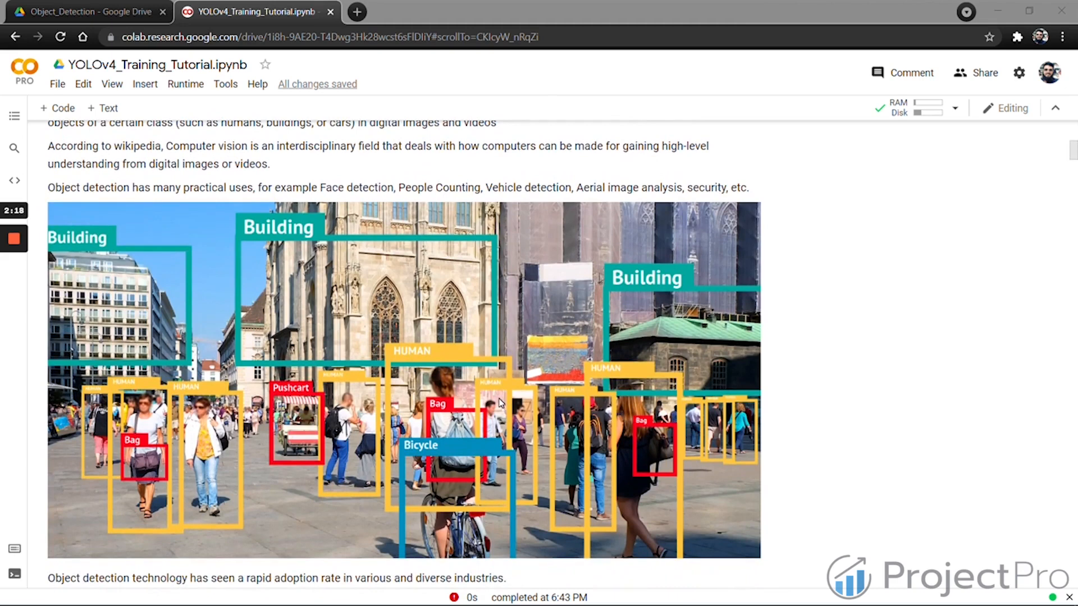
mouse_move(394, 372)
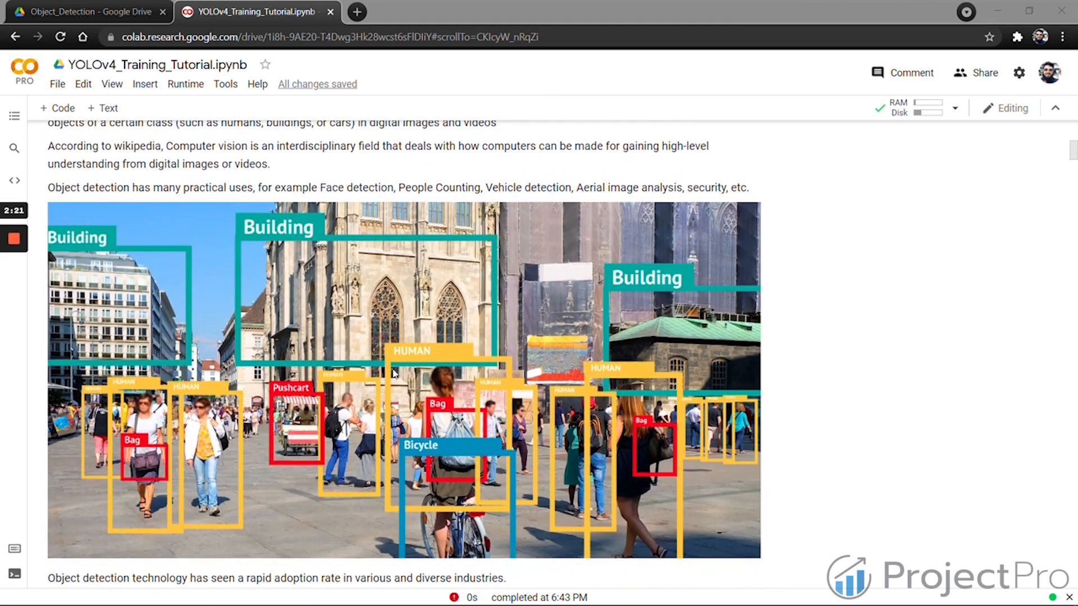
mouse_move(718, 456)
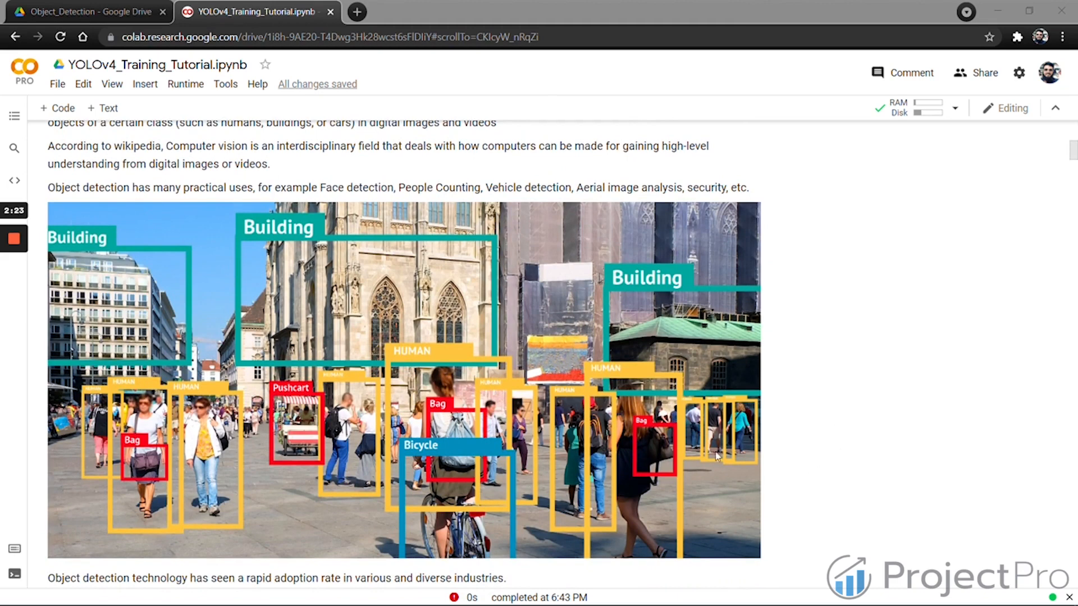
mouse_move(323, 184)
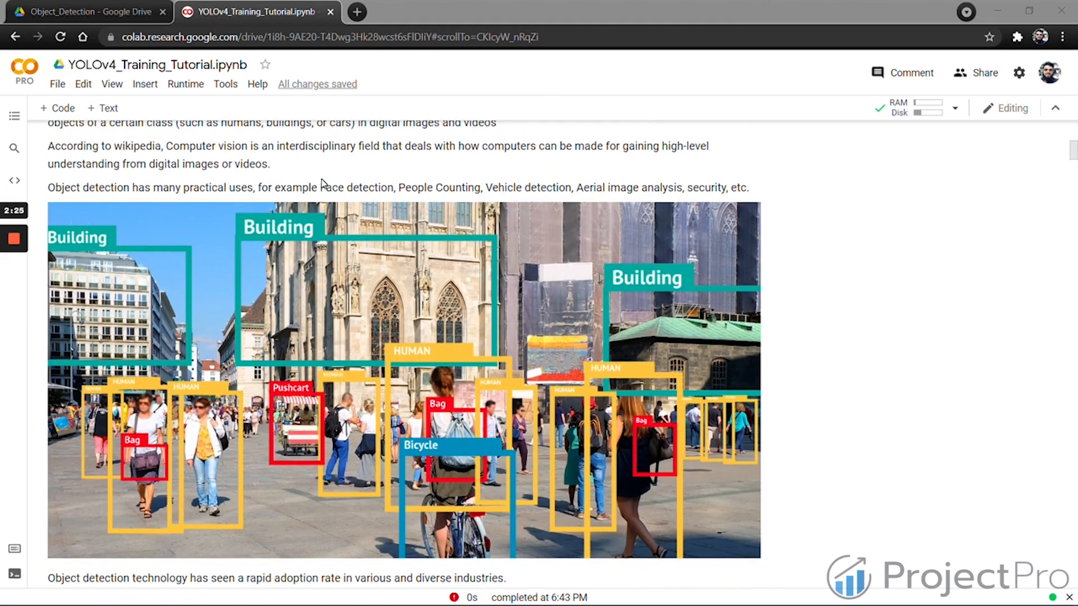
mouse_move(332, 262)
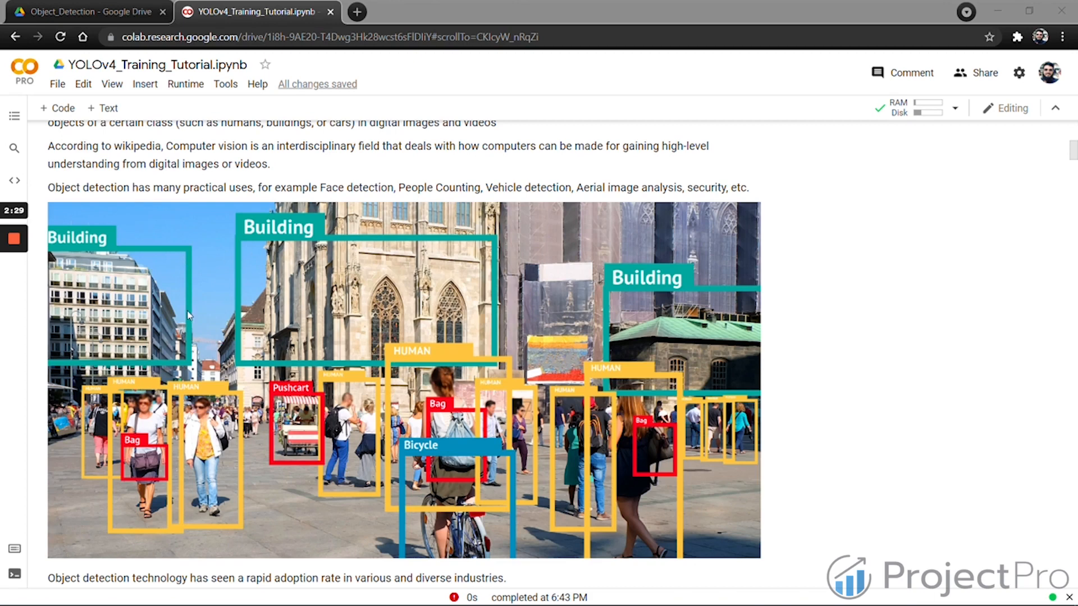
mouse_move(146, 455)
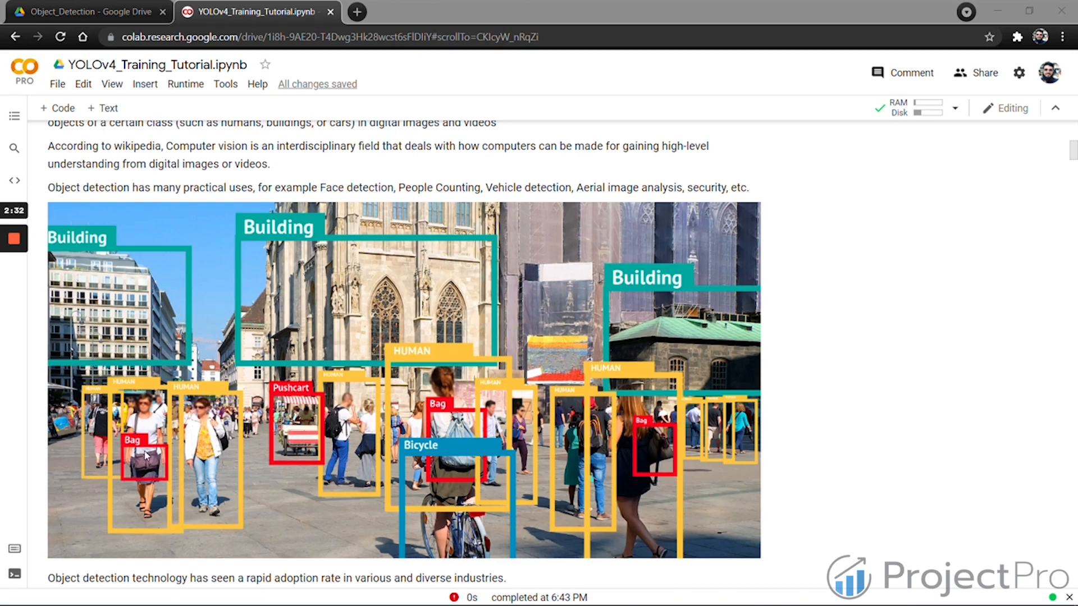
mouse_move(580, 430)
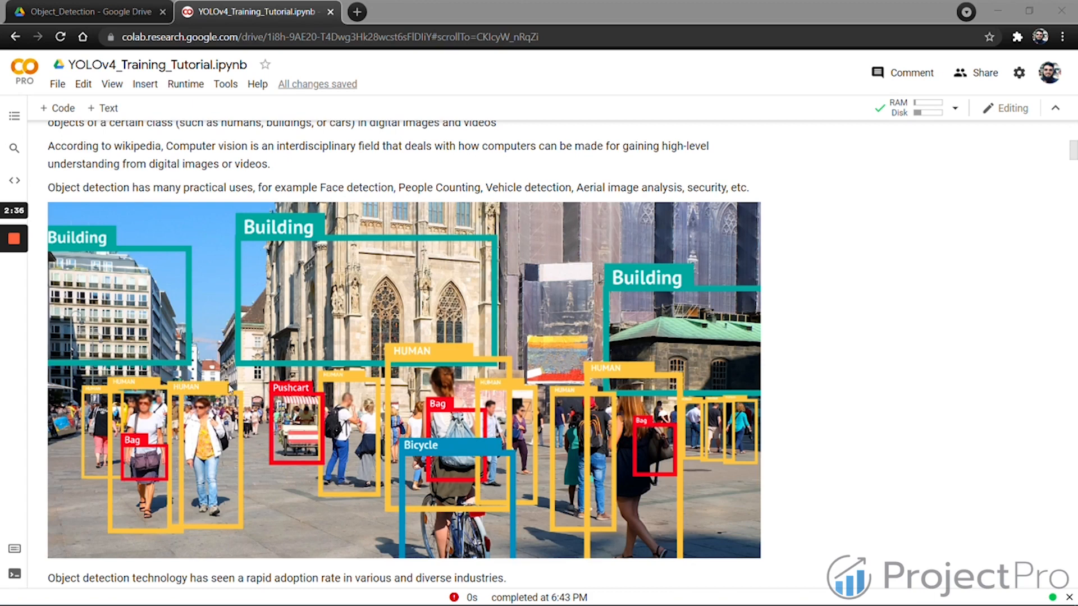
mouse_move(315, 459)
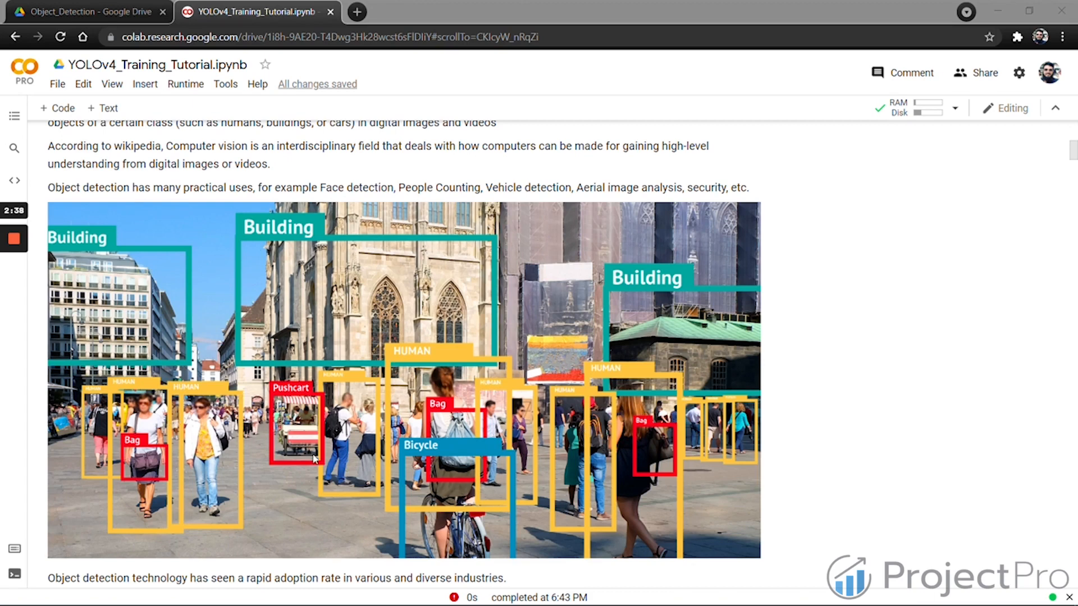
mouse_move(450, 481)
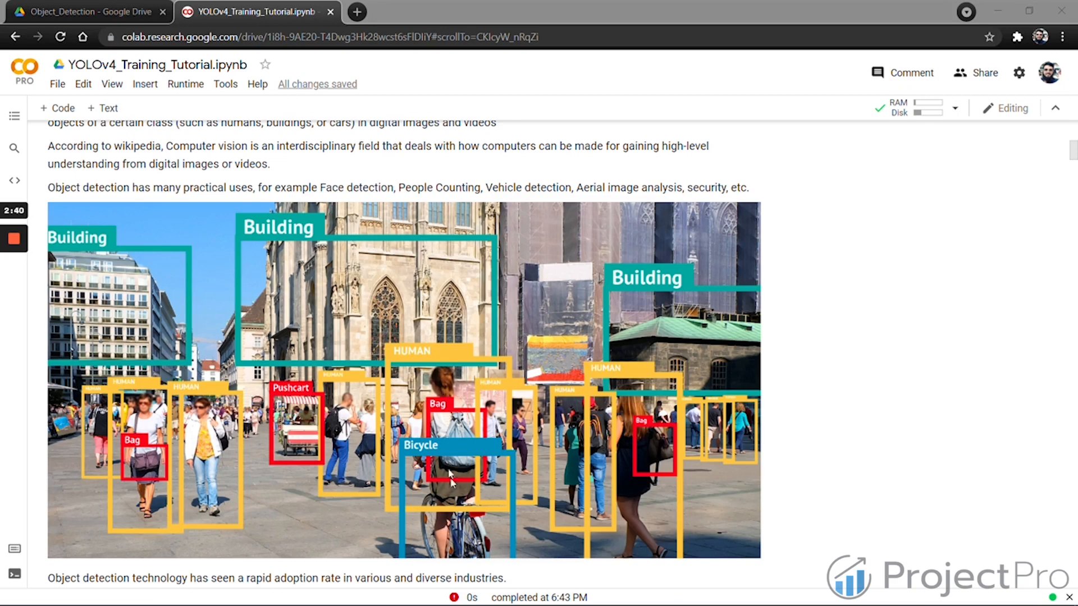
mouse_move(216, 376)
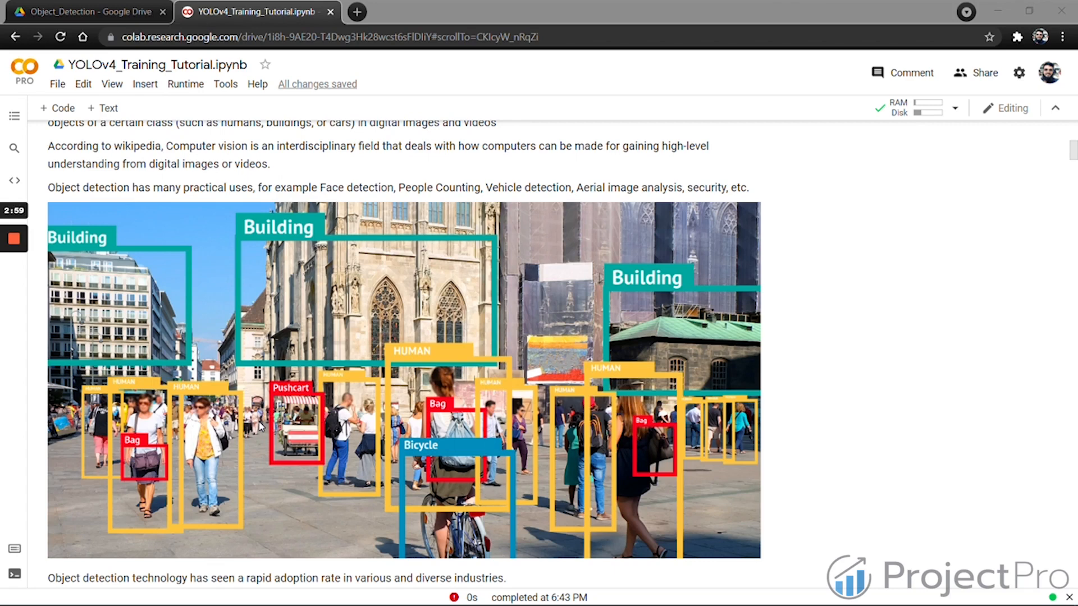
scroll(down, 3)
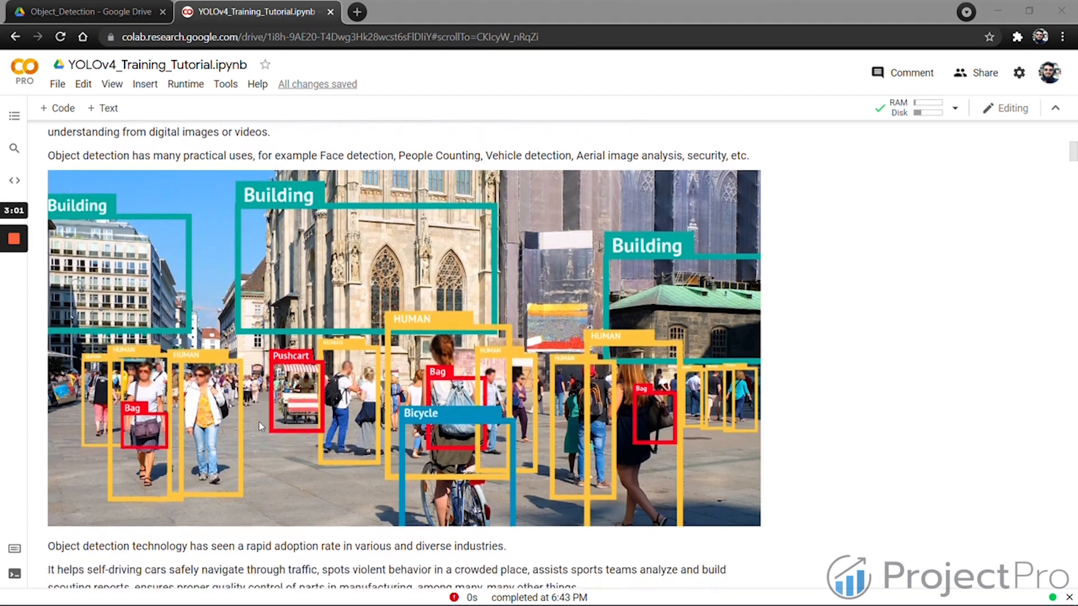
scroll(down, 3)
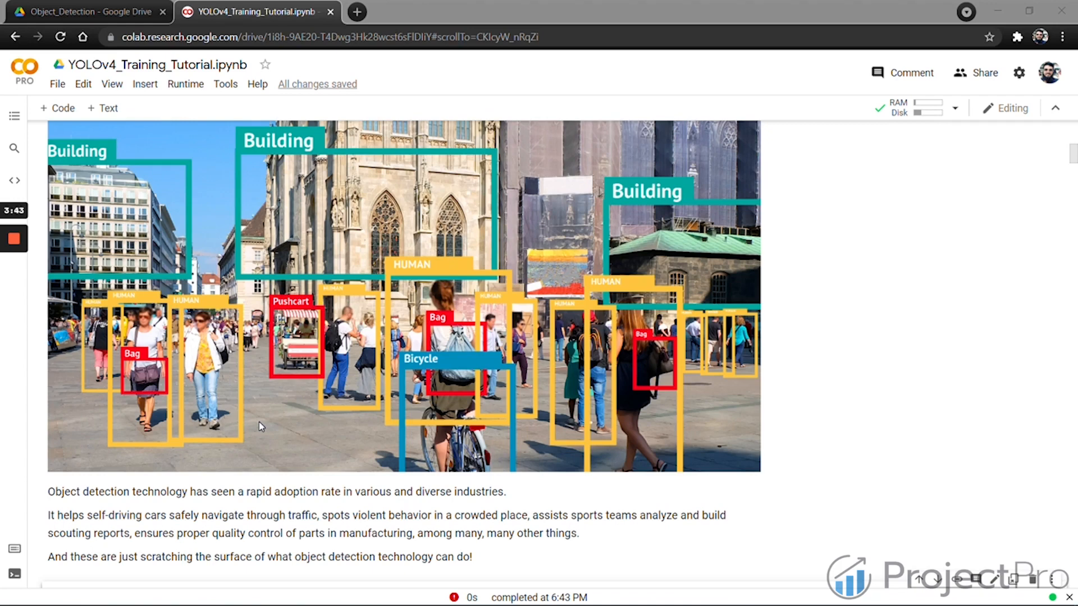
mouse_move(256, 460)
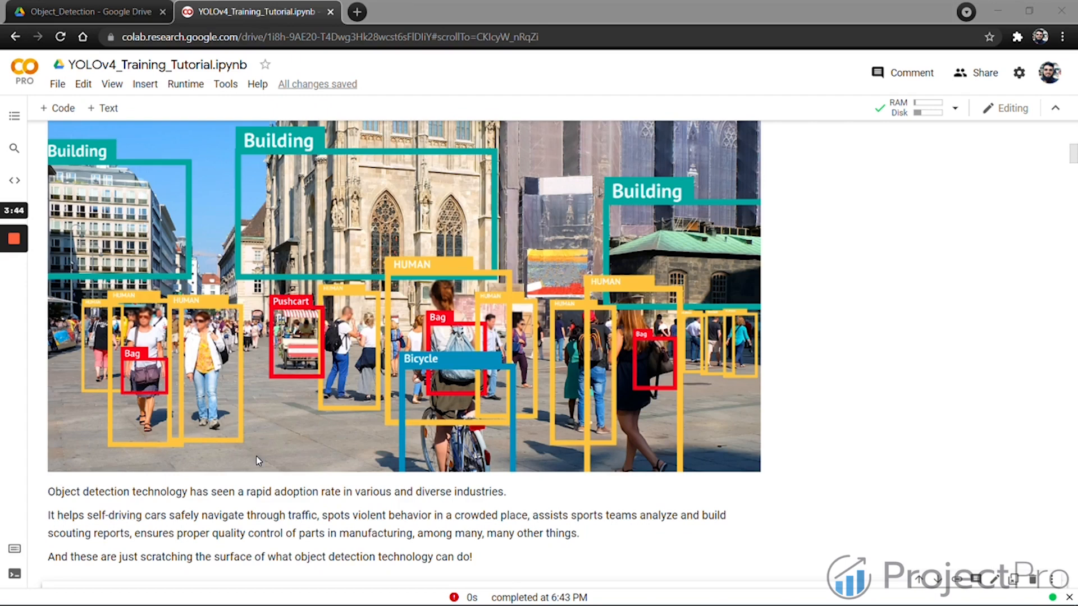